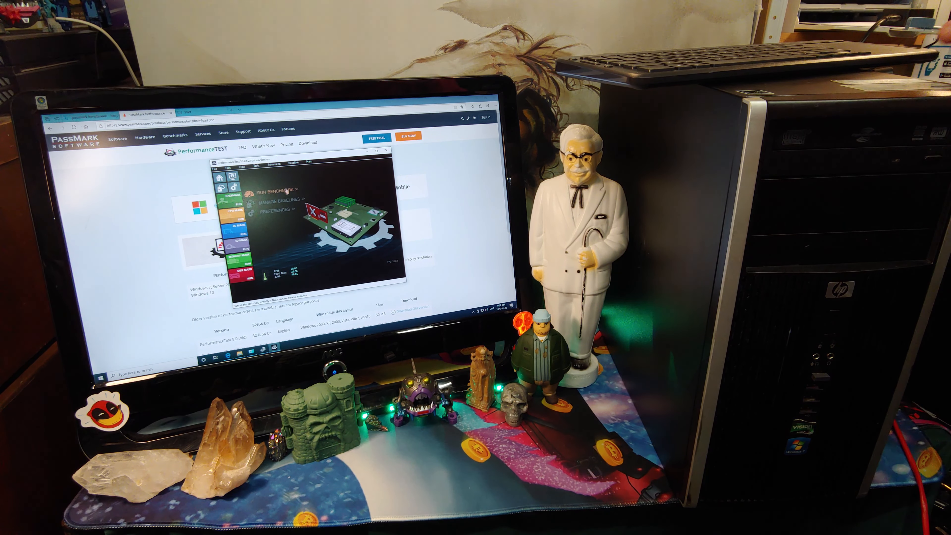
- Start the full benchmark run and confirm, beginning the CPU Mark tests
click(275, 189)
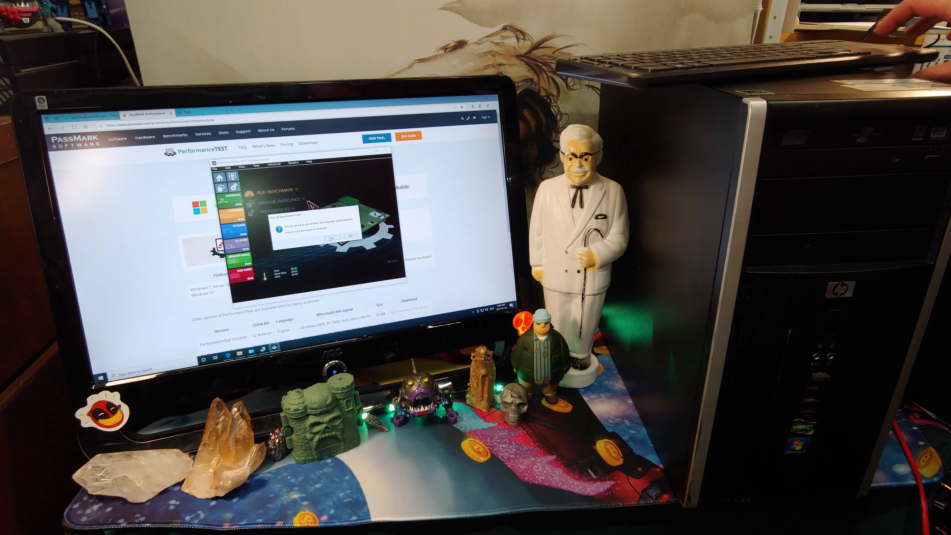
click(332, 237)
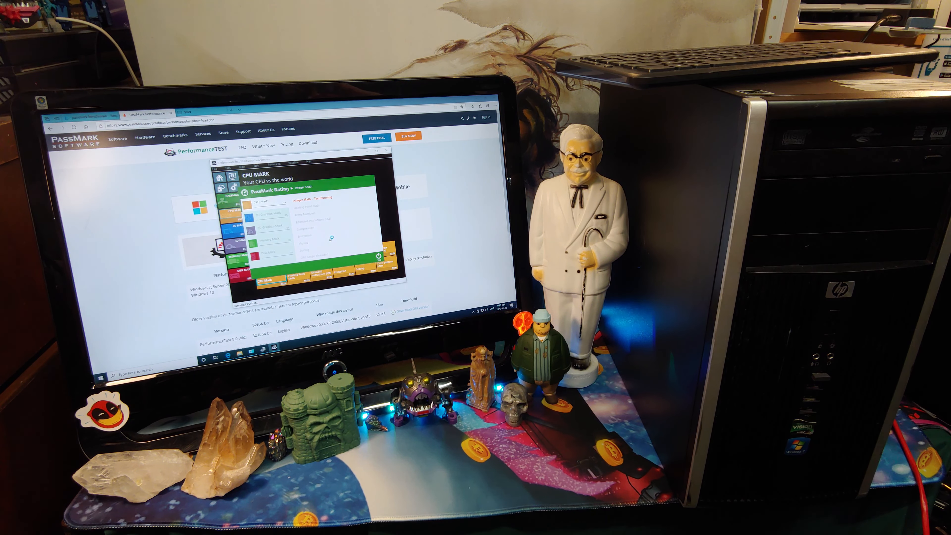